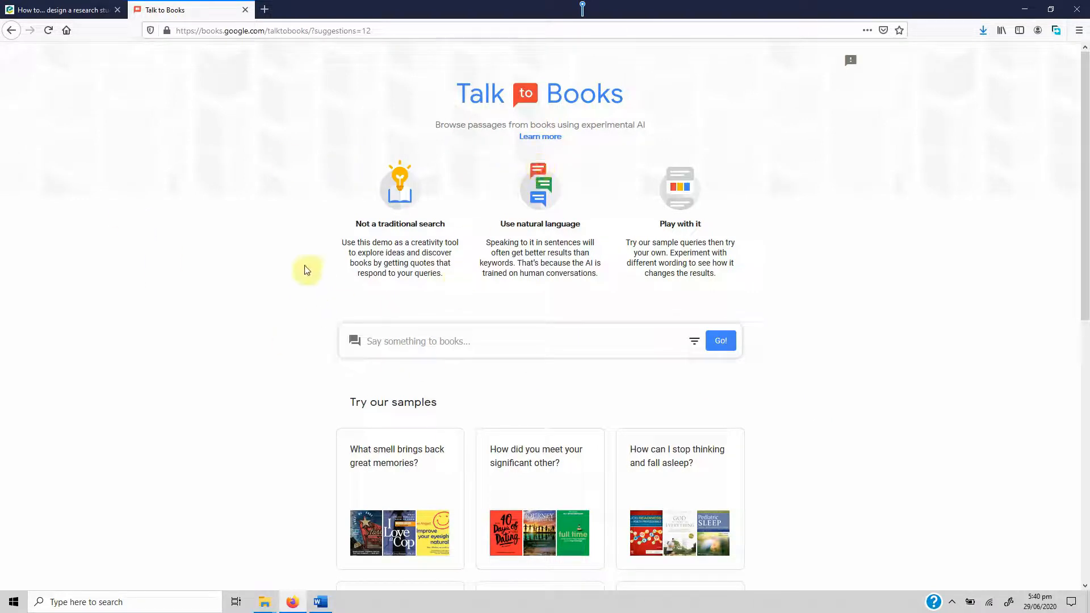
# Step: Search Google for 'TalktoBooks' in a new tab and open the Talk to Books site
pyautogui.click(646, 10)
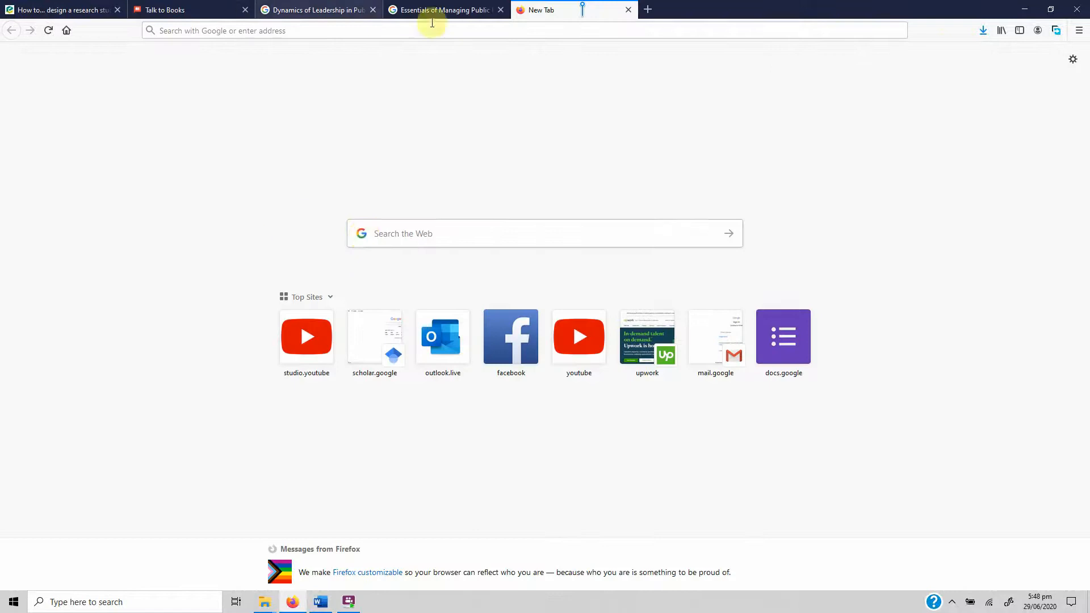
pyautogui.click(313, 30)
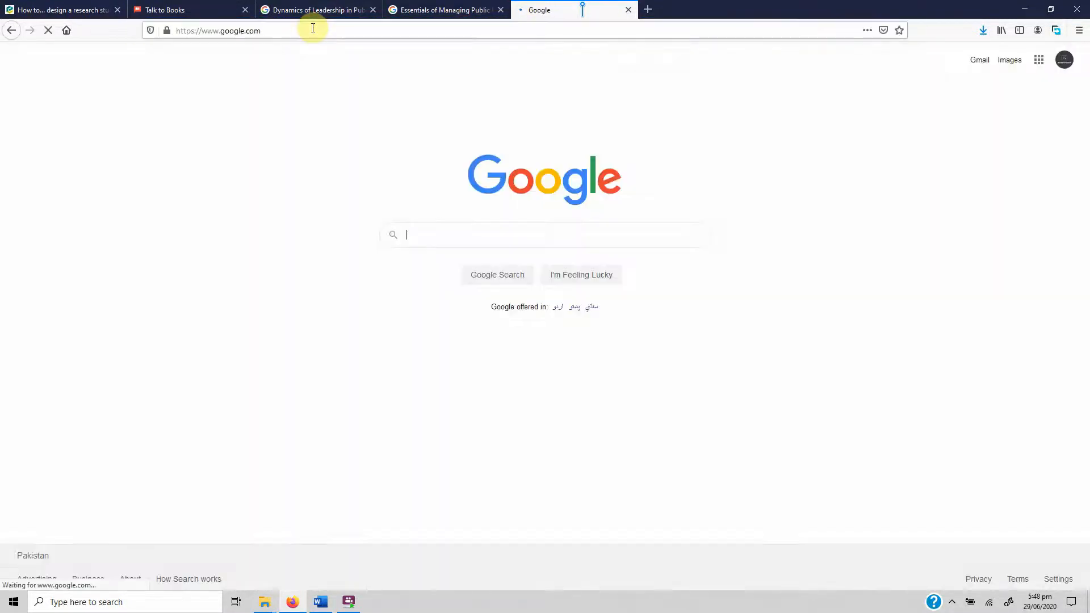
pyautogui.write('Tak')
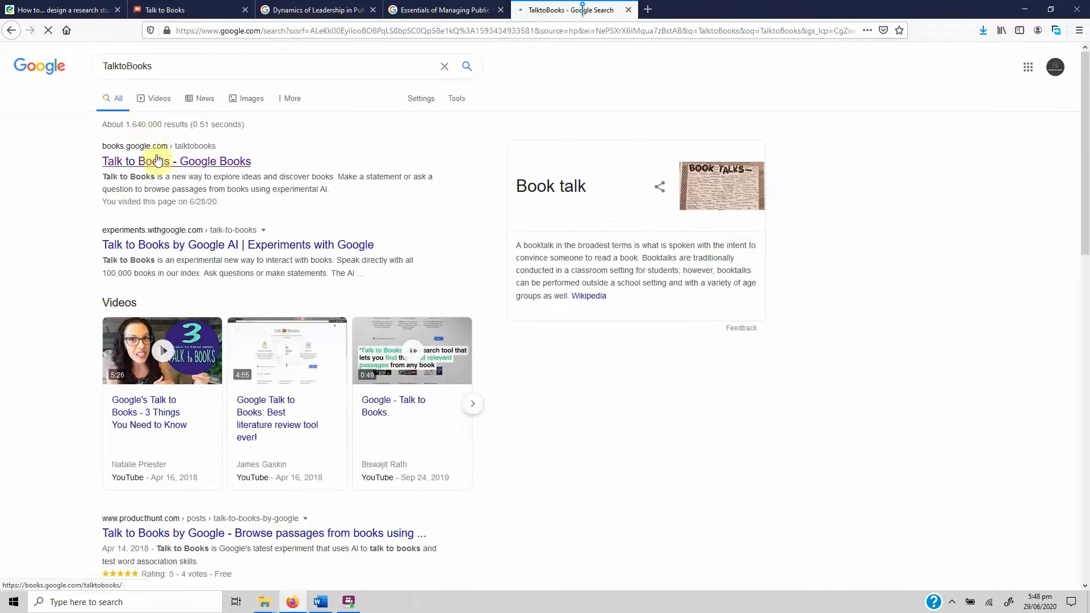
pyautogui.click(176, 160)
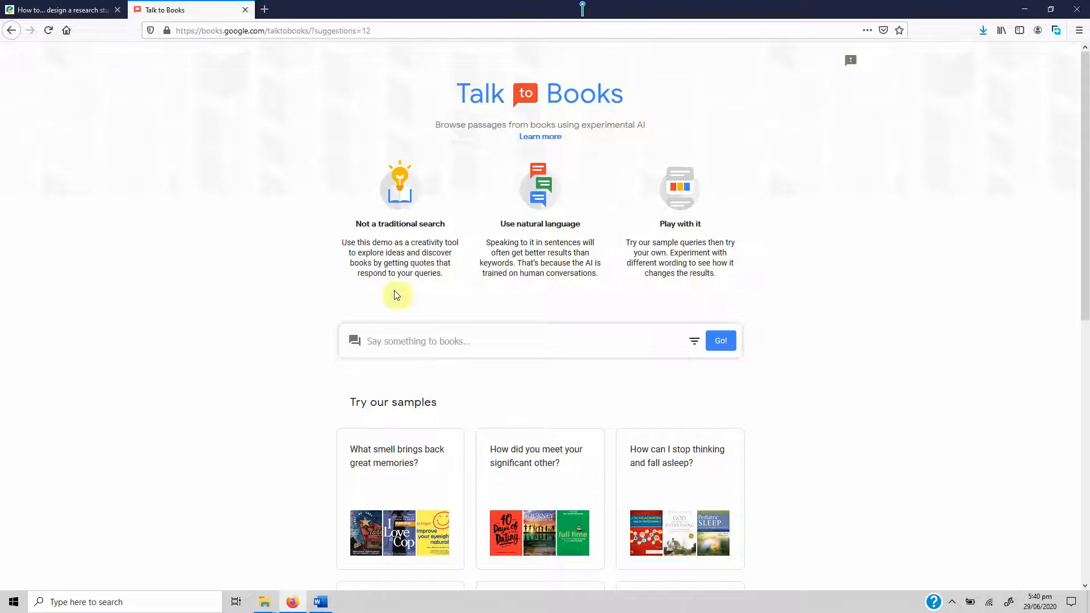
pyautogui.moveTo(594, 120)
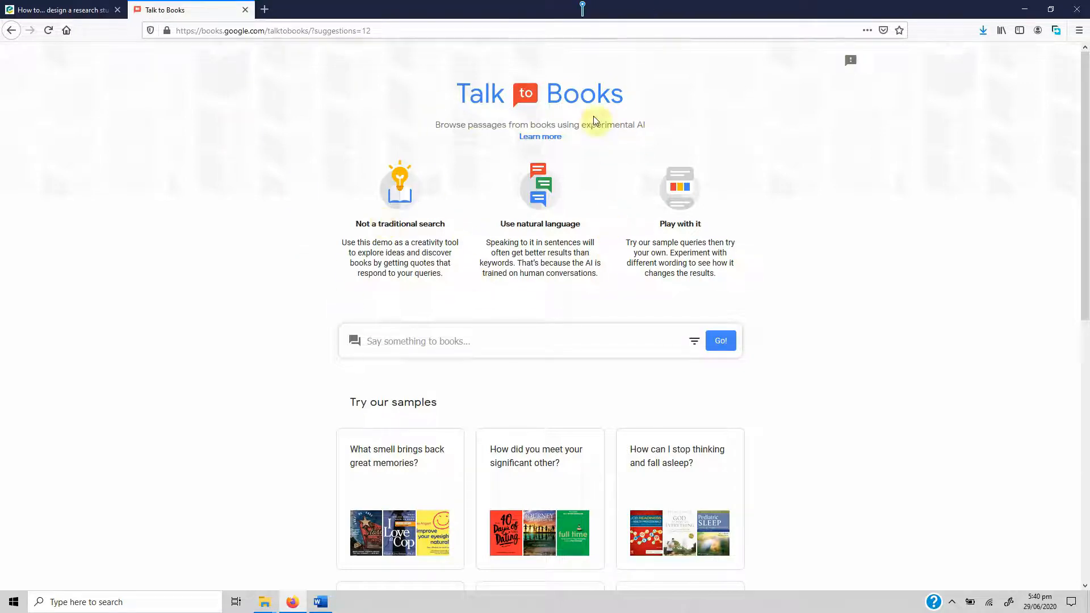
pyautogui.moveTo(351, 327)
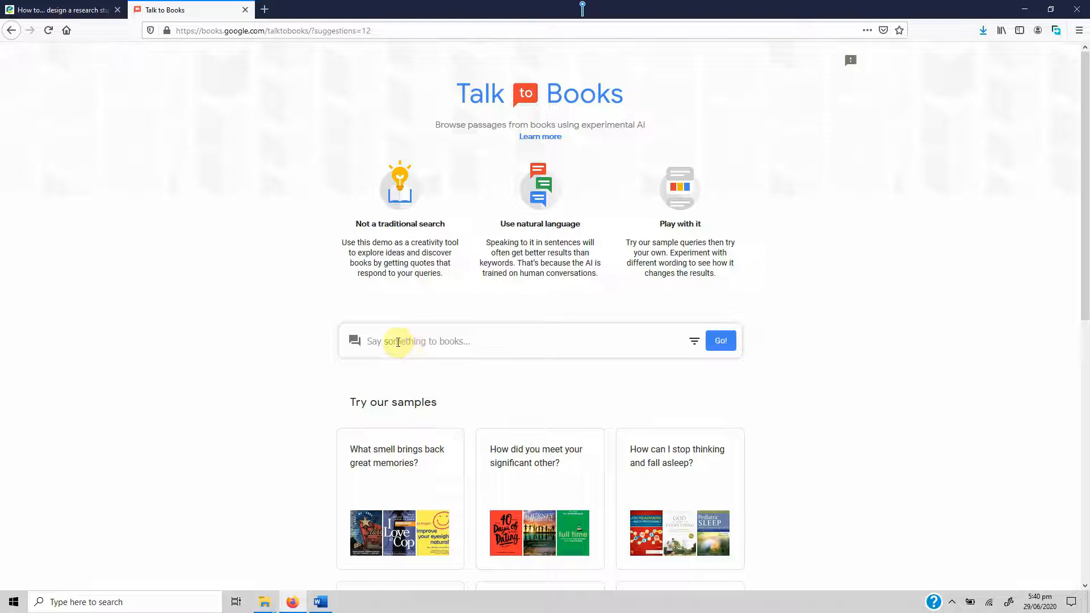
# Step: Bring up the Sample Searches Word document of servant leadership and social responsibility questions
pyautogui.click(320, 602)
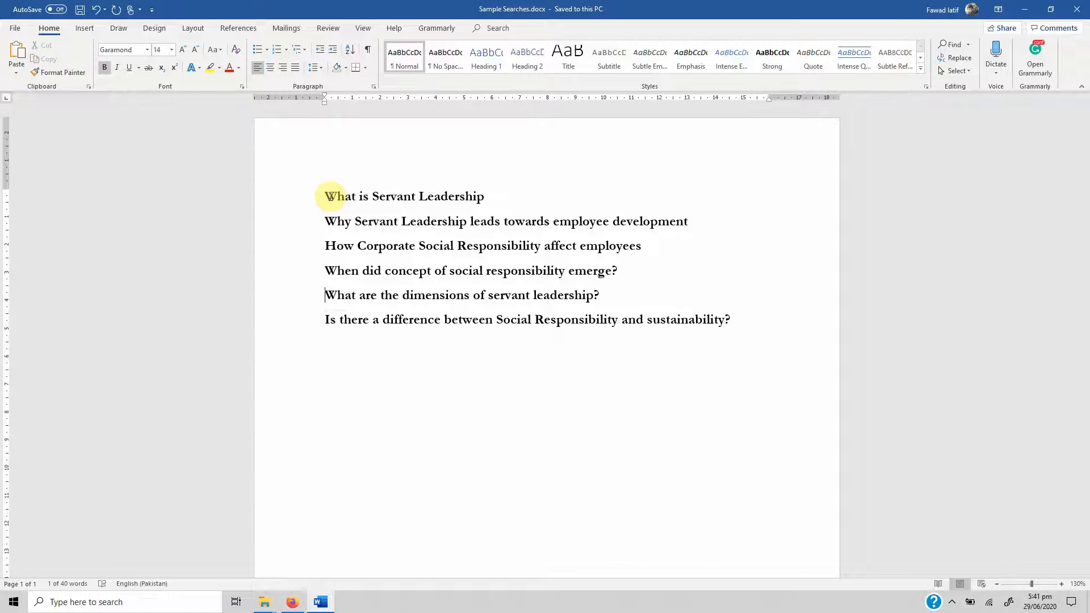
# Step: Select the first question line, 'What is Servant Leadership', in the Word list
pyautogui.click(324, 221)
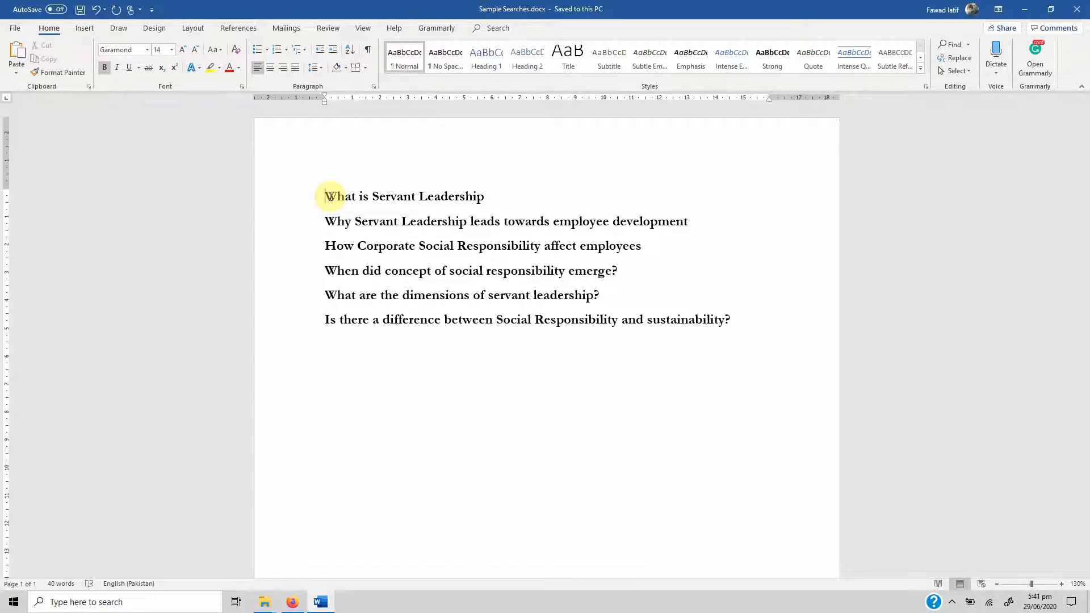
pyautogui.tripleClick(403, 196)
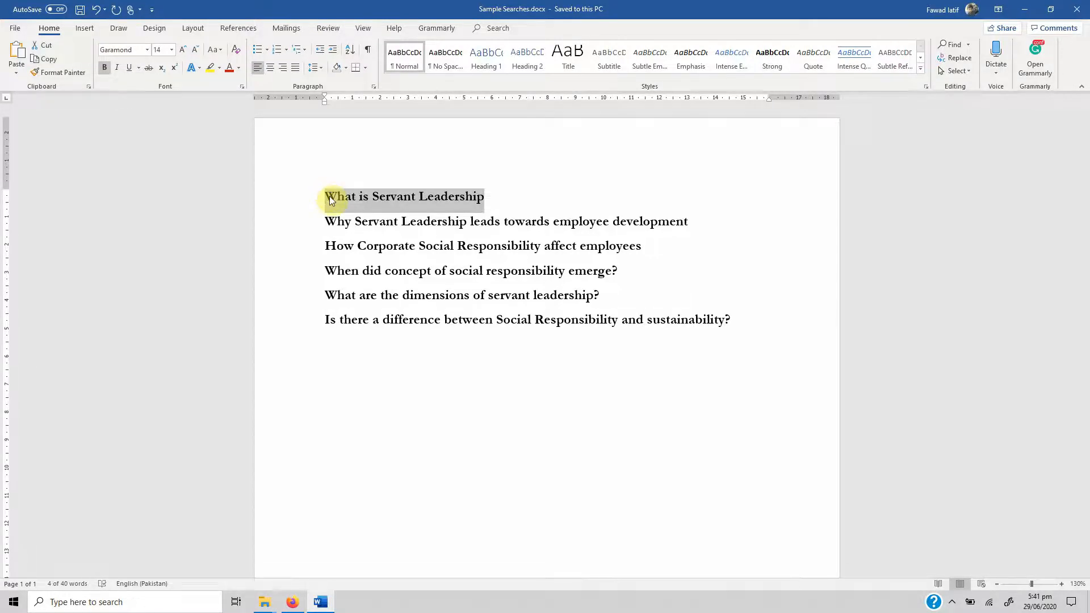
pyautogui.moveTo(324, 458)
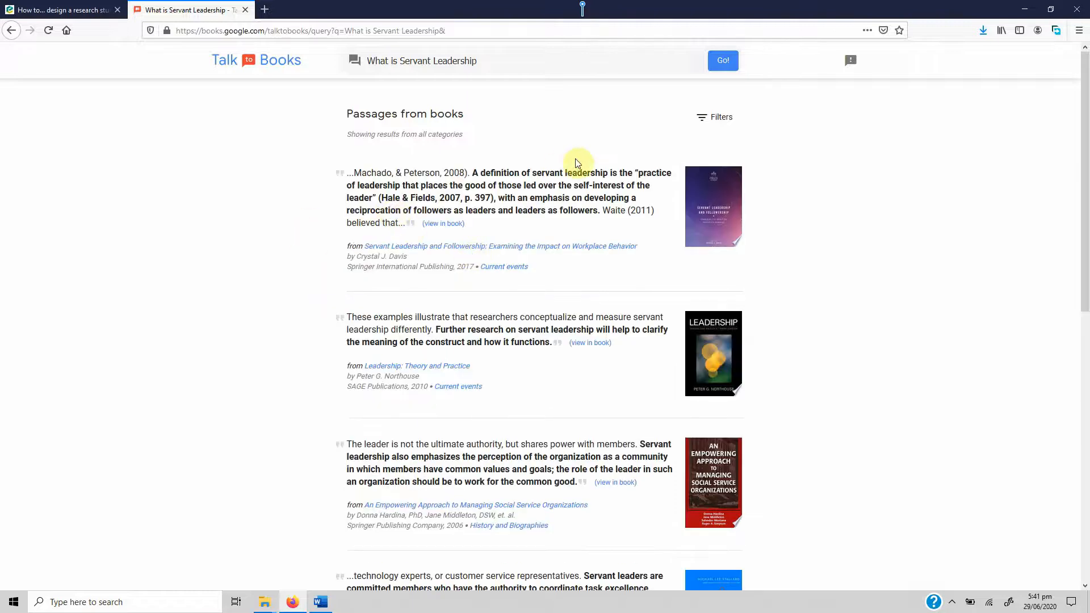
pyautogui.moveTo(462, 430)
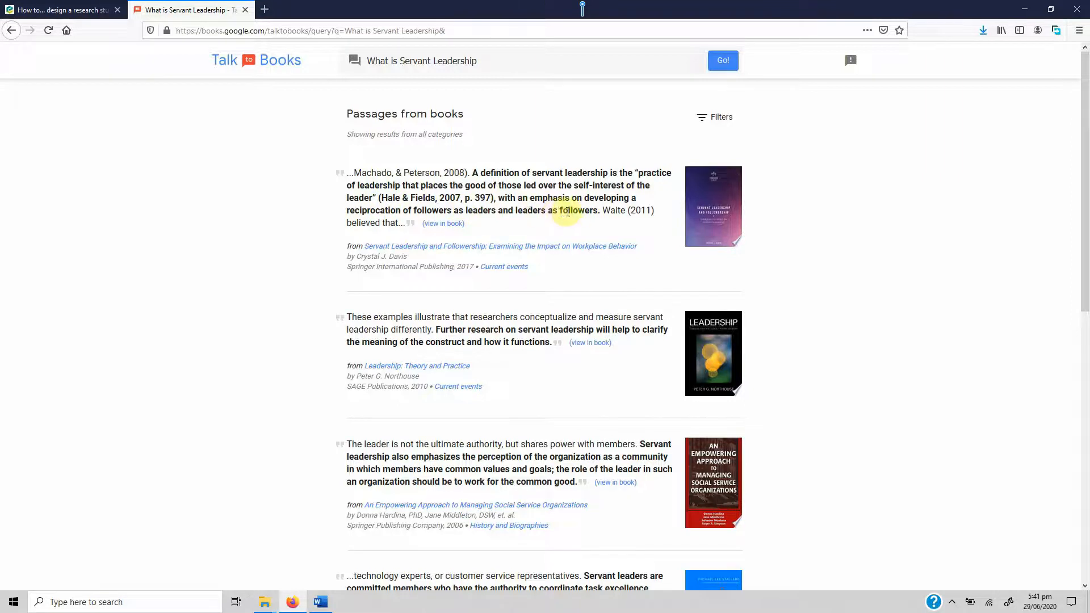
# Step: Search 'What is Servant Leadership', then begin a new query about leadership theories
pyautogui.click(500, 60)
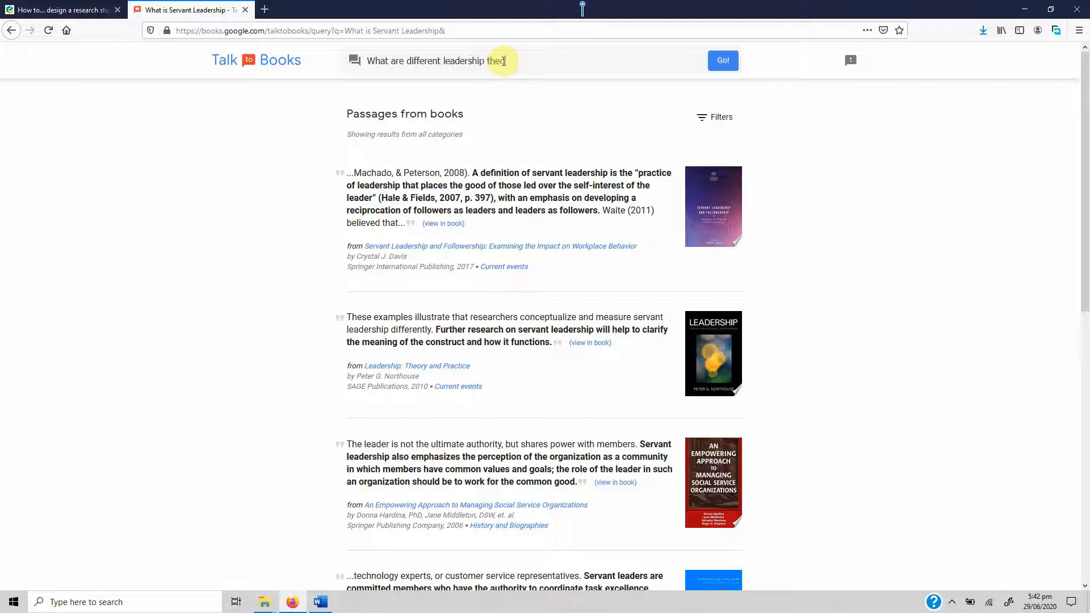
# Step: Run the leadership theories query and open Essentials of Managing Public Health Organizations and a shared-leadership passage
pyautogui.click(723, 61)
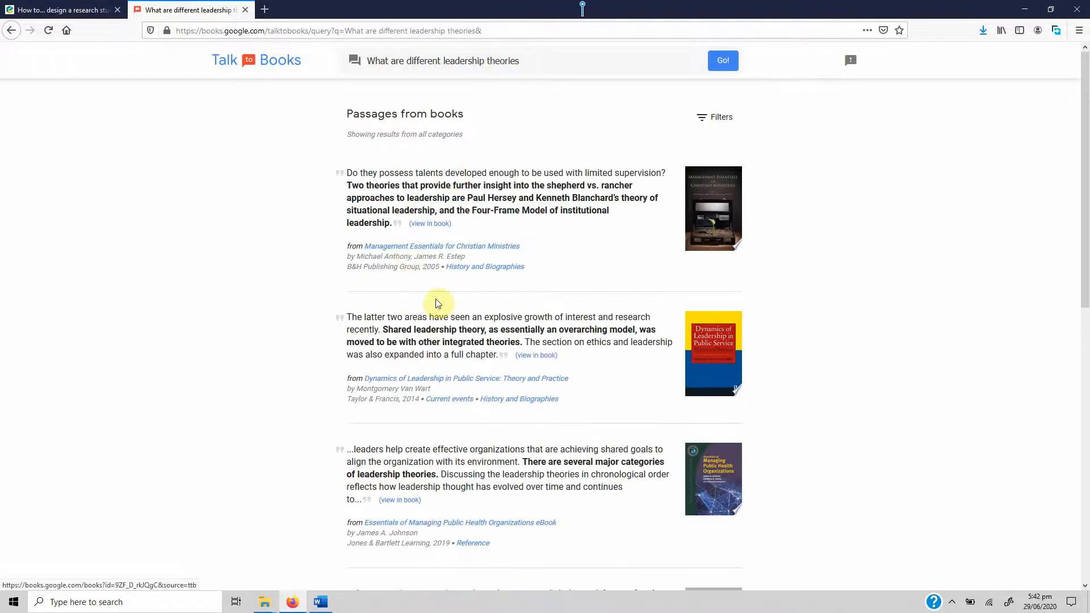
pyautogui.moveTo(526, 427)
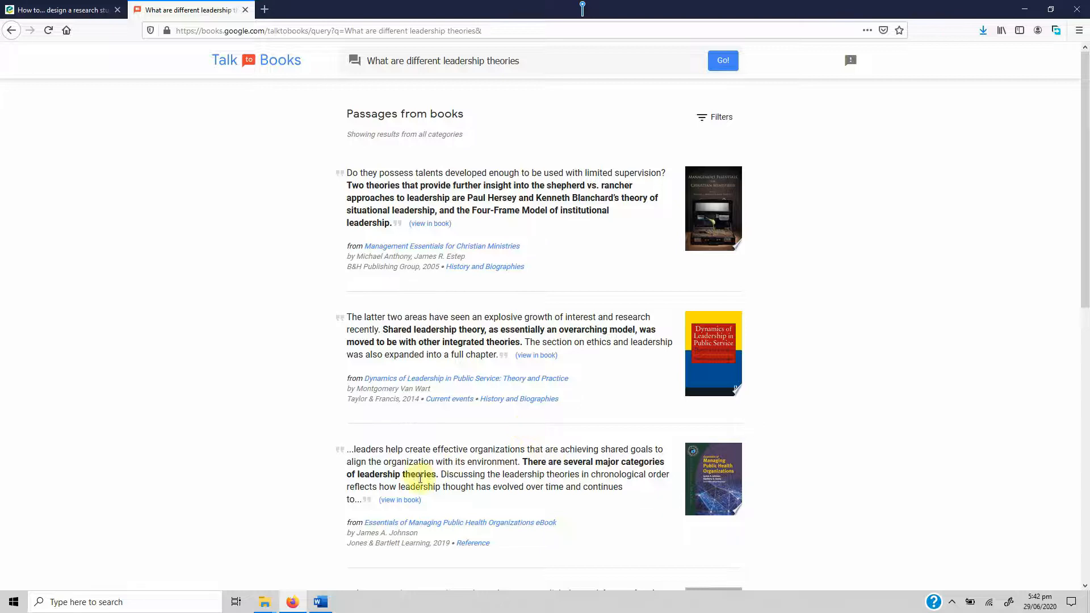
pyautogui.moveTo(479, 522)
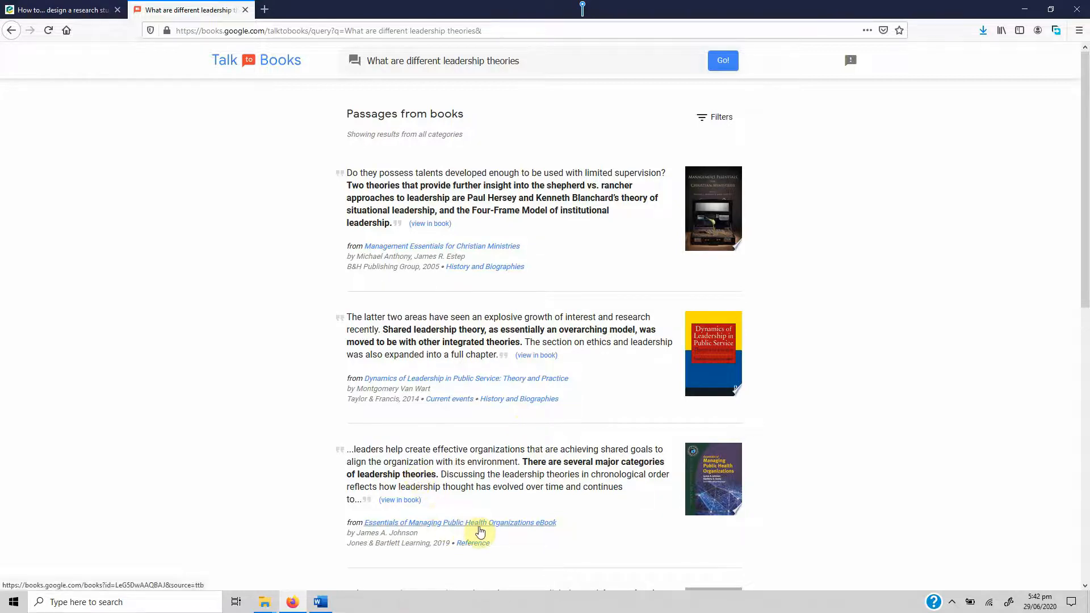
pyautogui.click(460, 522)
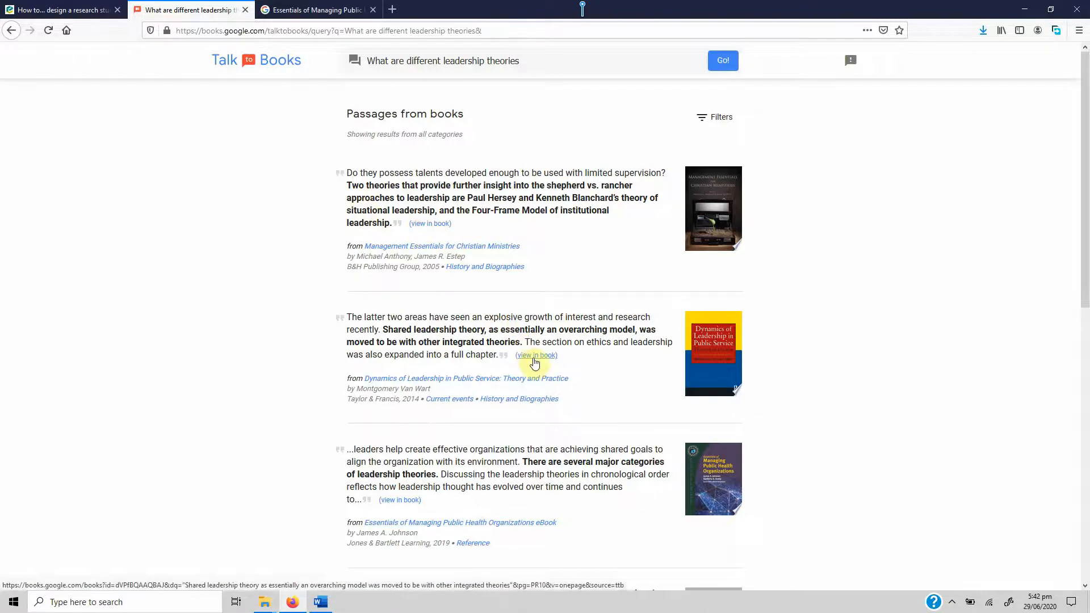
pyautogui.click(536, 355)
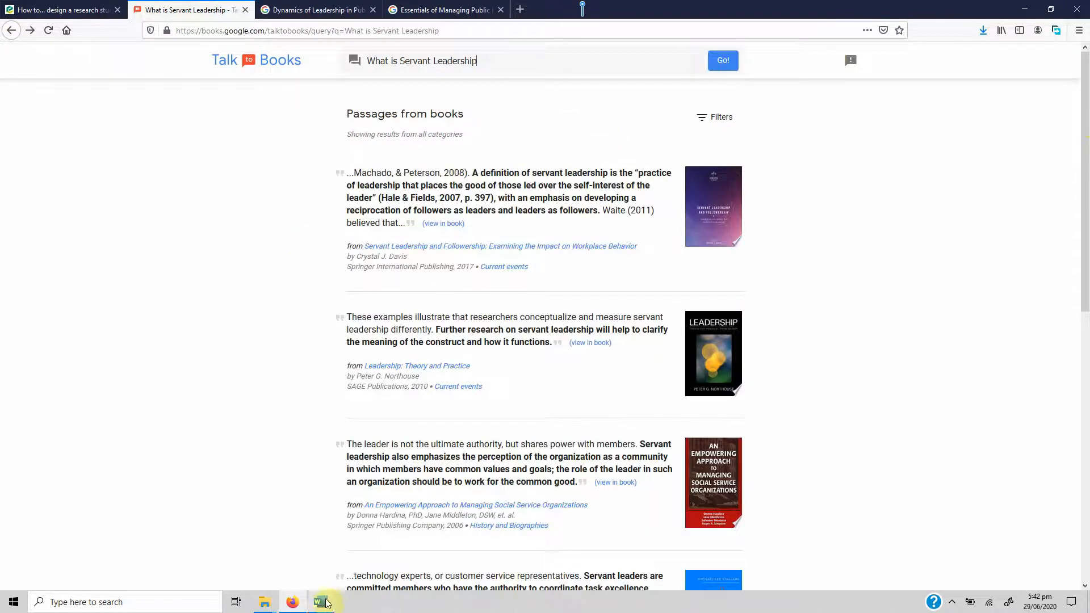
# Step: Query servant leadership and employee development, highlight the theory sentence, and pick the CSR question
pyautogui.click(319, 601)
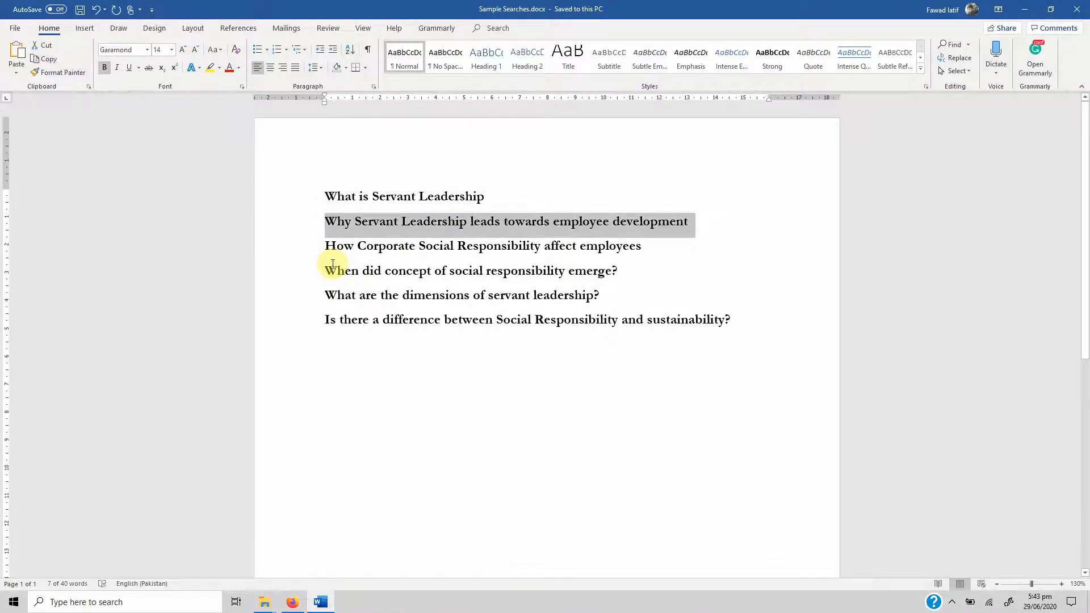
pyautogui.moveTo(519, 252)
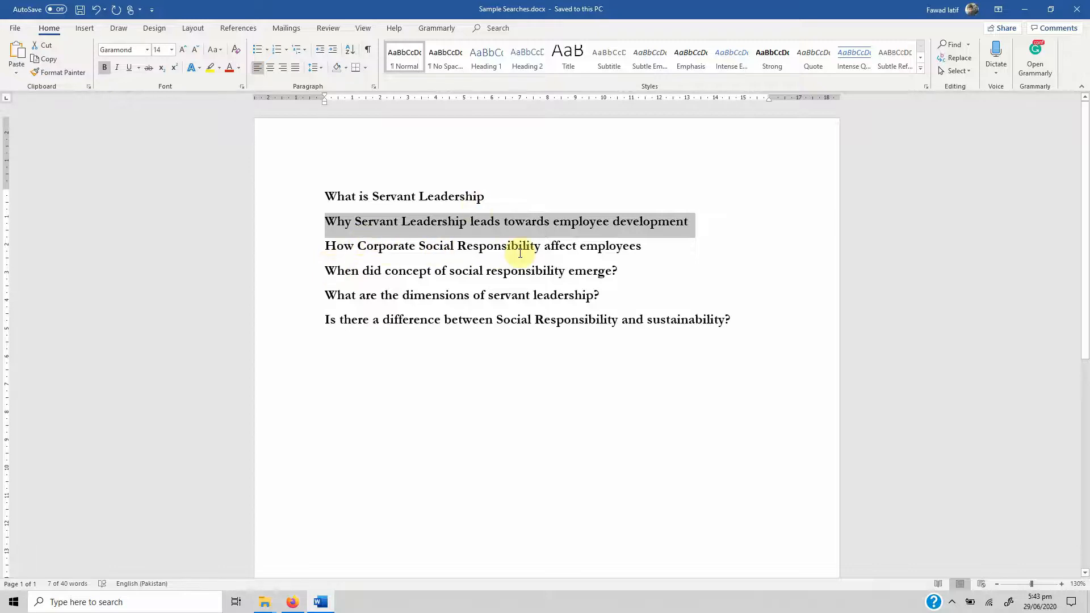
pyautogui.click(292, 602)
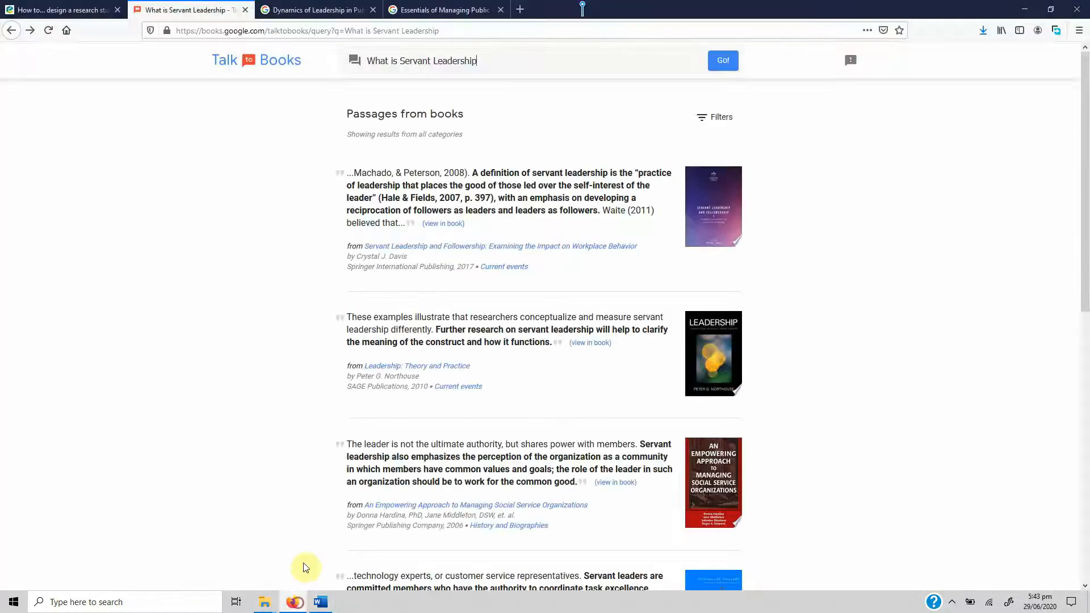
pyautogui.tripleClick(421, 61)
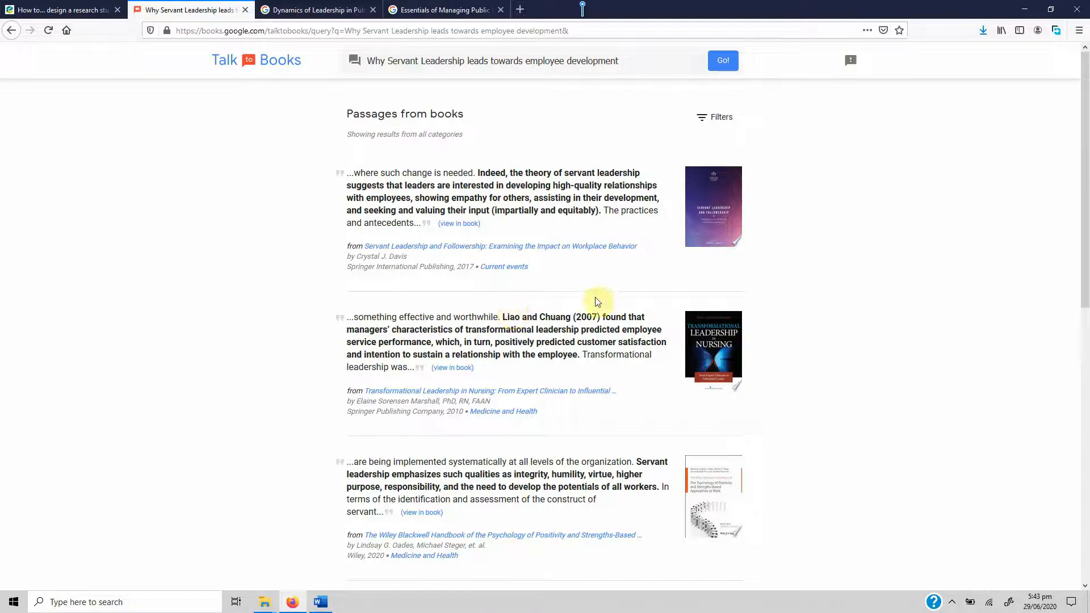
pyautogui.moveTo(479, 173); pyautogui.dragTo(557, 198)
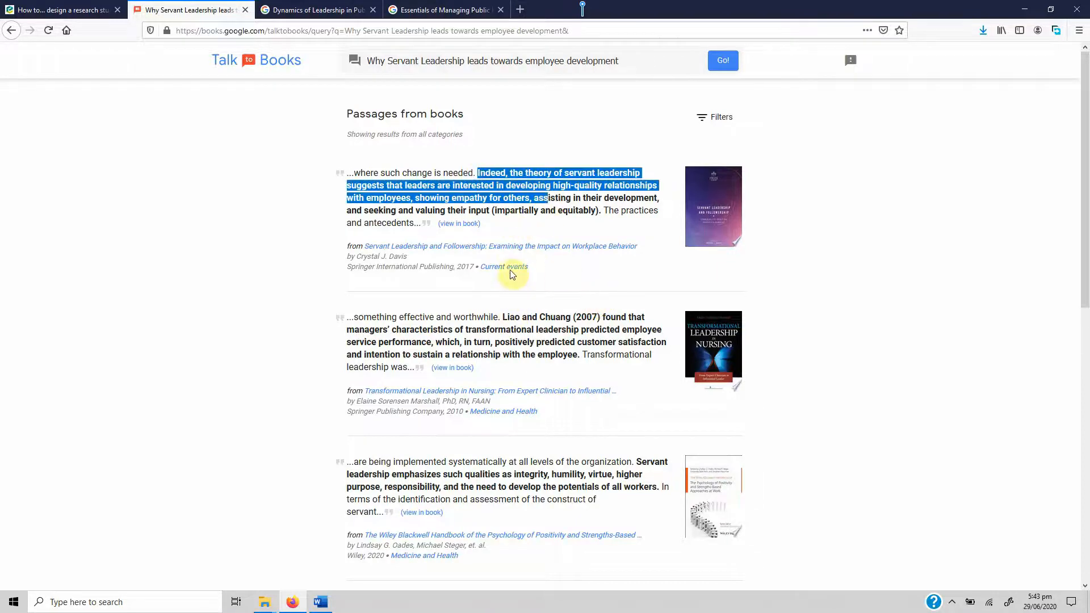
pyautogui.moveTo(508, 321)
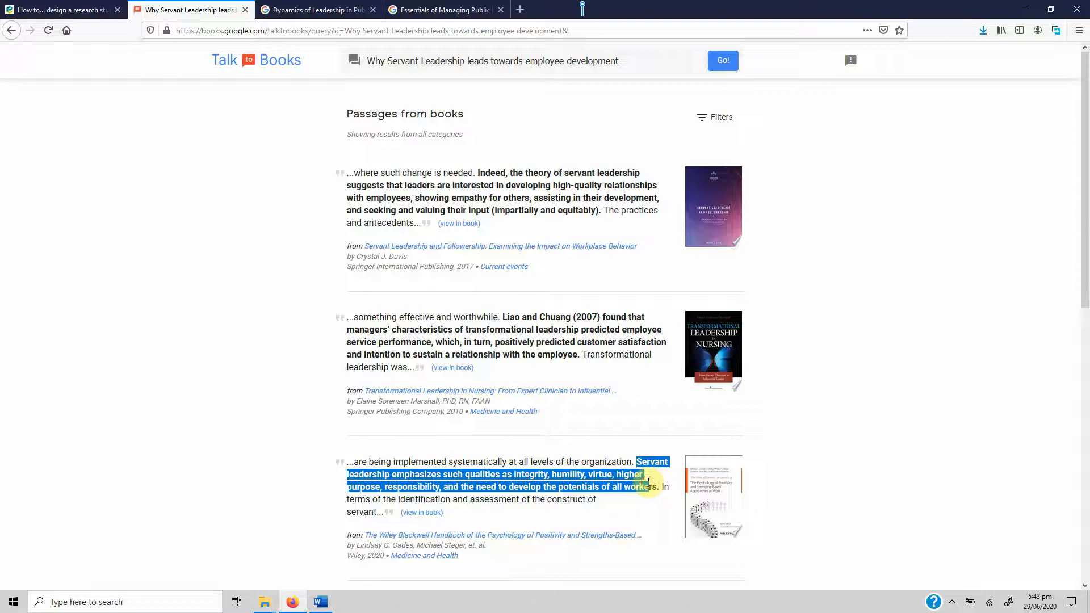
pyautogui.click(319, 601)
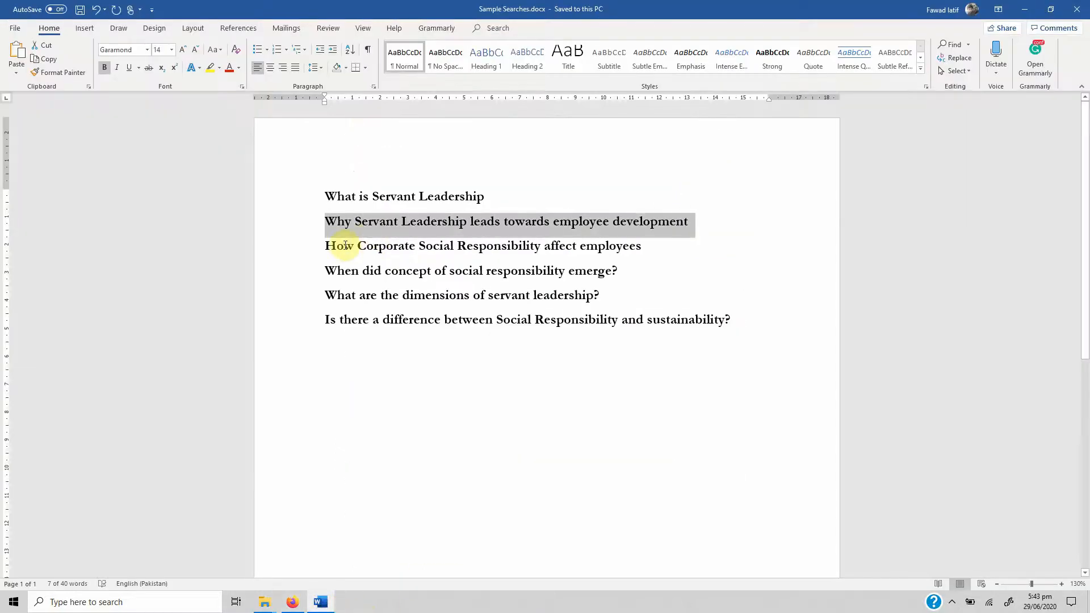
pyautogui.click(353, 310)
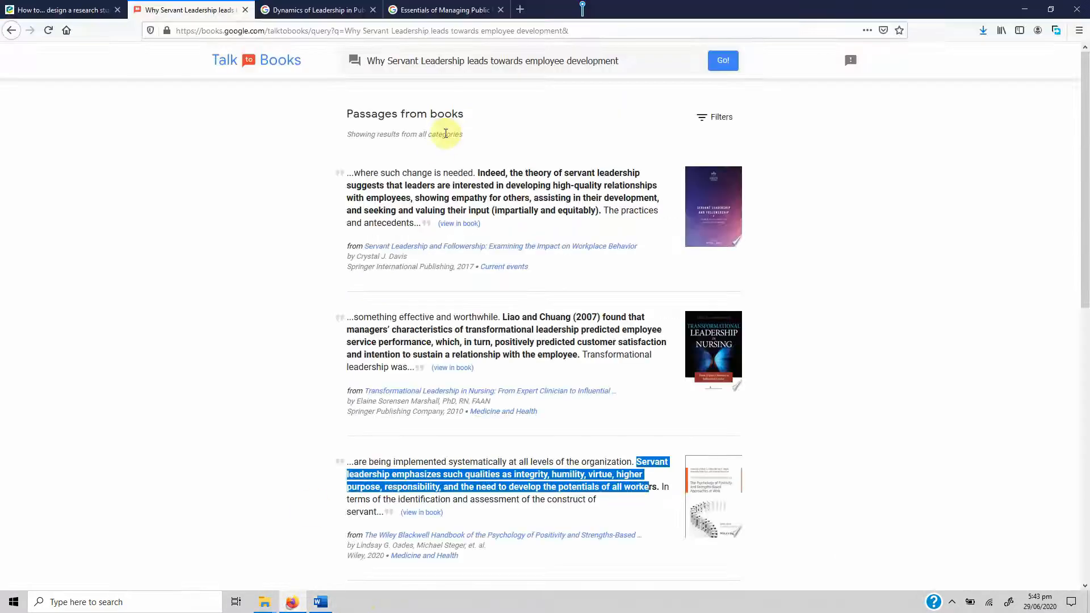
# Step: Search 'How Corporate Social Responsibility affect employees', scroll through passages, and return to Word
pyautogui.write('How Corporate Social Responsibility affect employees')
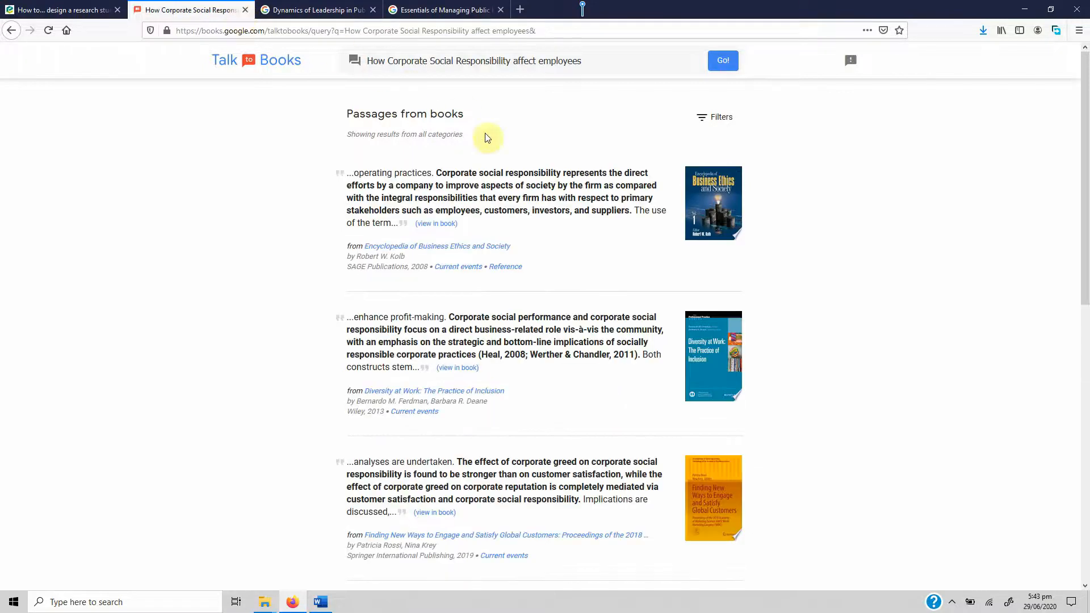
pyautogui.moveTo(435, 173)
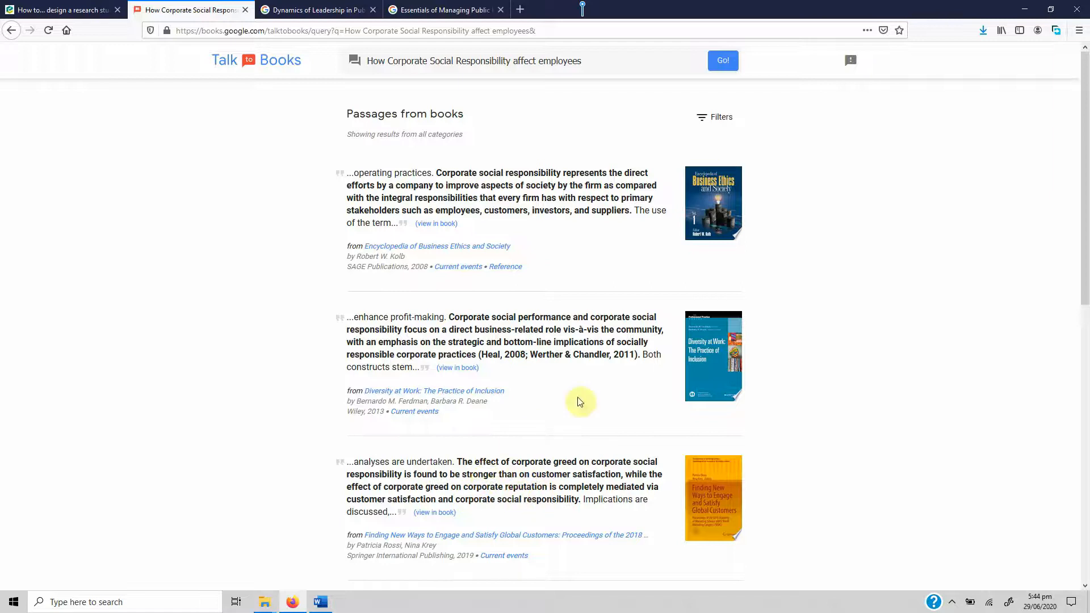
pyautogui.scroll(-3)
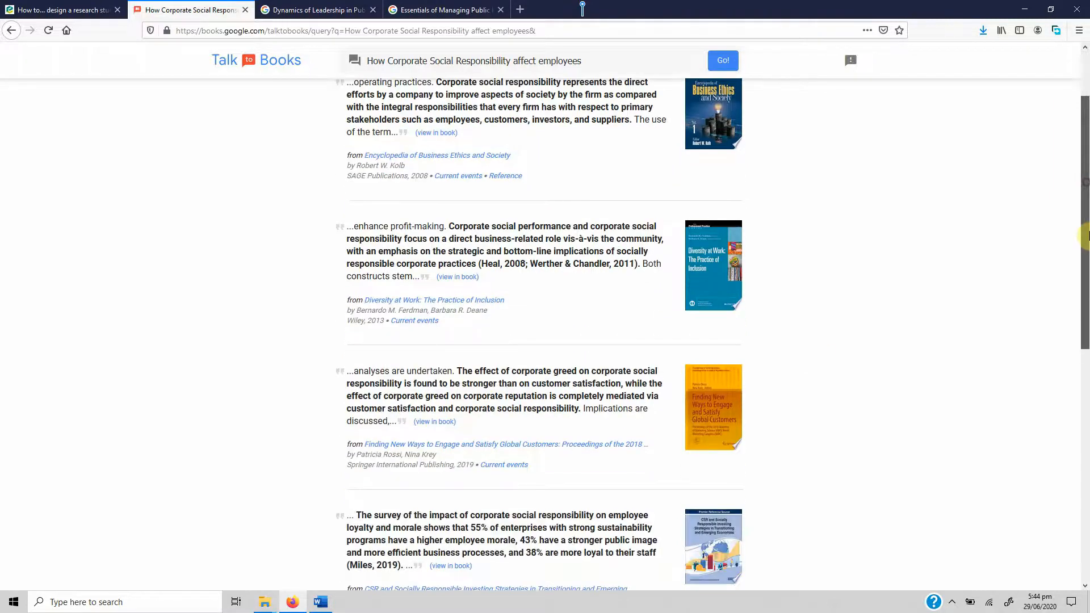
pyautogui.scroll(-3)
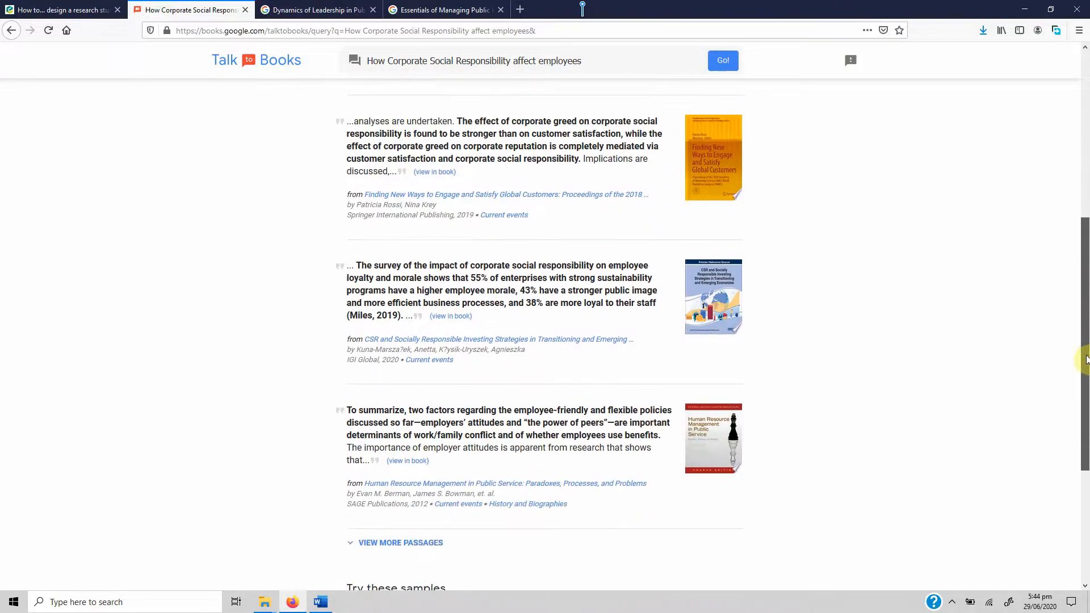
pyautogui.scroll(-3)
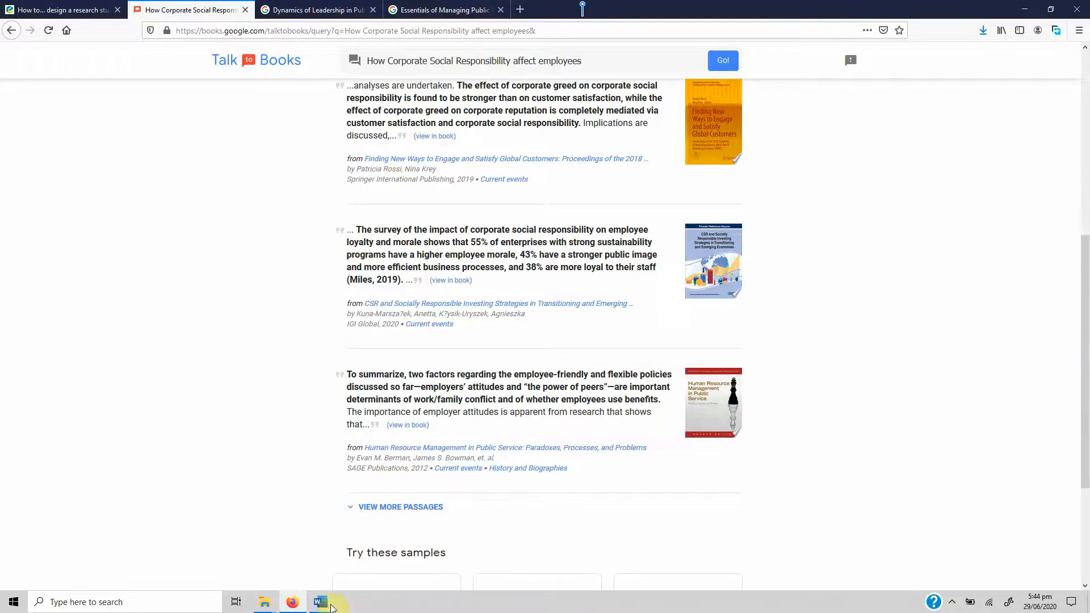
pyautogui.click(320, 602)
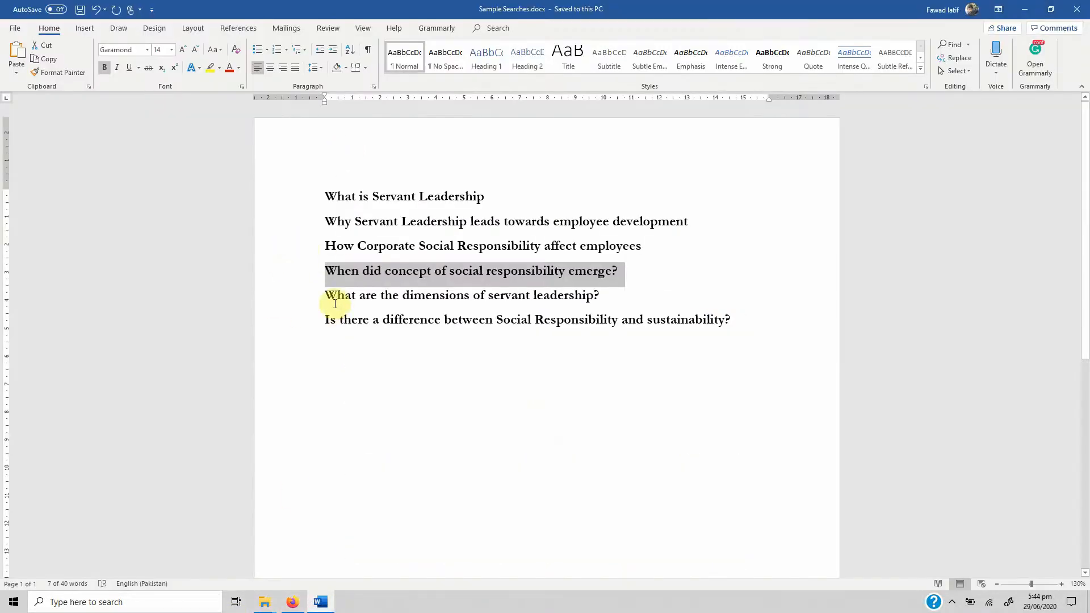
# Step: Search the servant leadership dimensions question from Word, then return to the question list
pyautogui.click(334, 295)
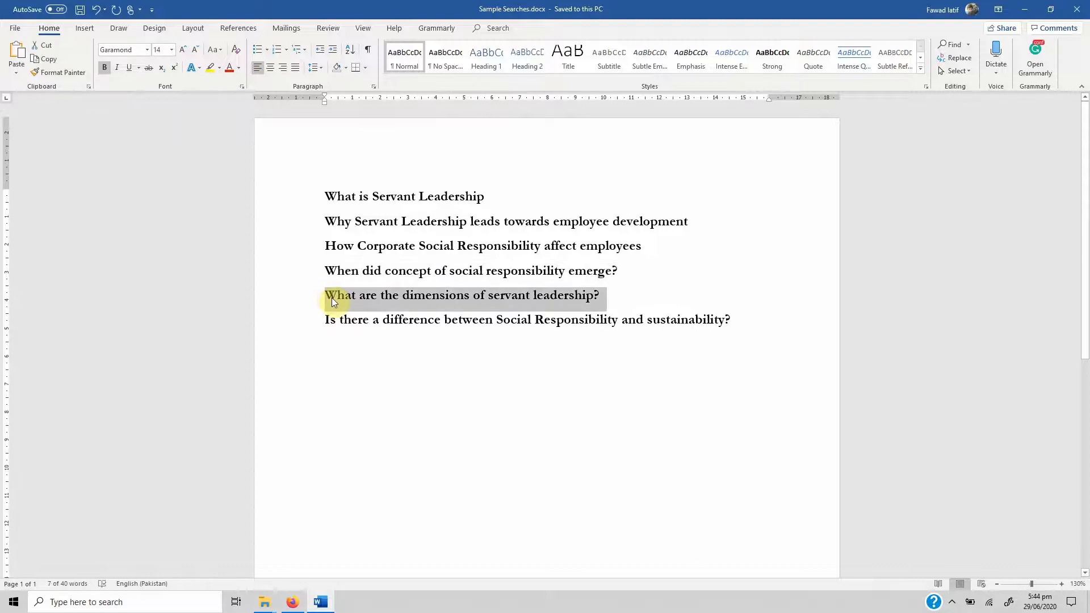
pyautogui.click(291, 602)
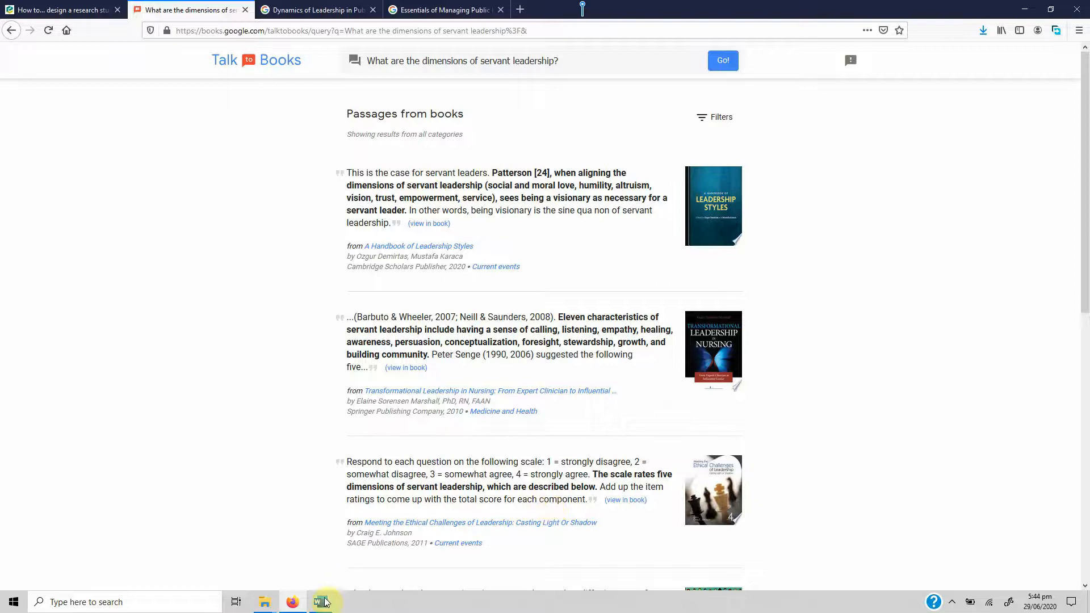
pyautogui.click(319, 602)
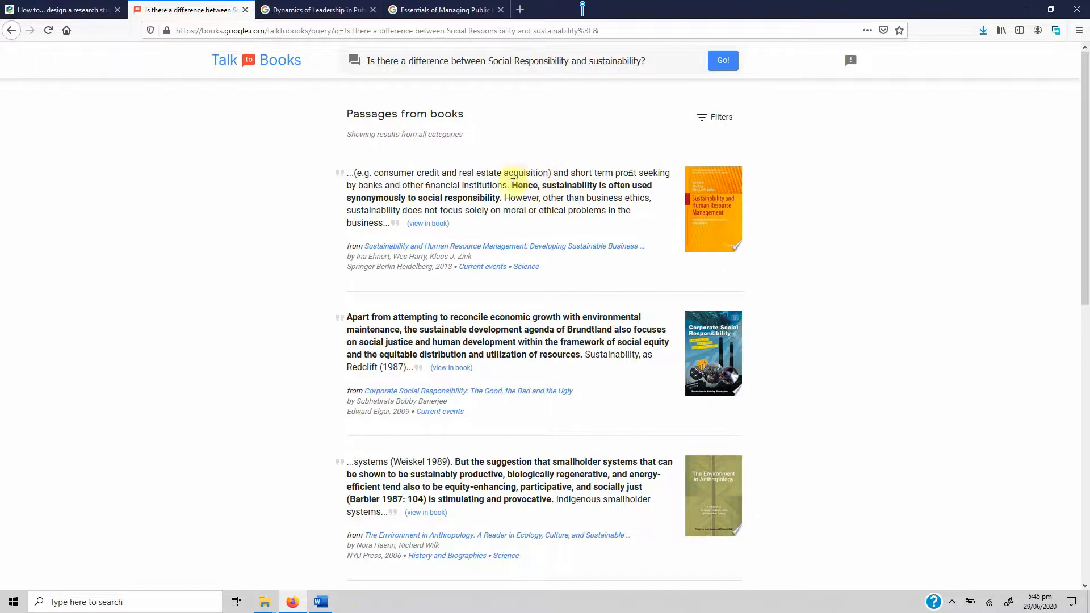
# Step: Highlight the sentence linking sustainability and social responsibility, then scroll down through further passages
pyautogui.moveTo(514, 185); pyautogui.dragTo(492, 198)
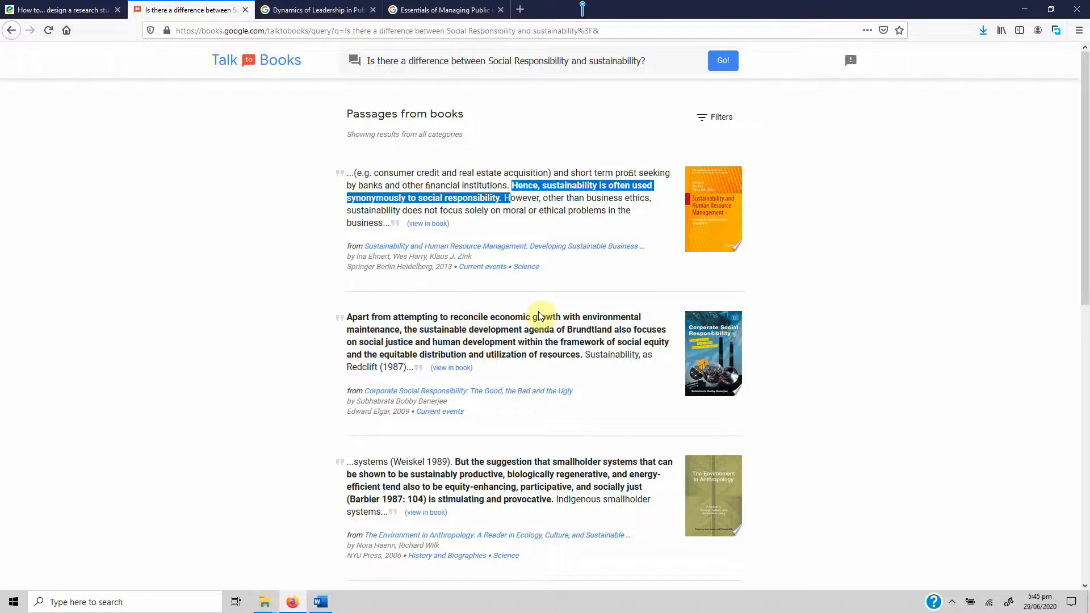
pyautogui.scroll(-3)
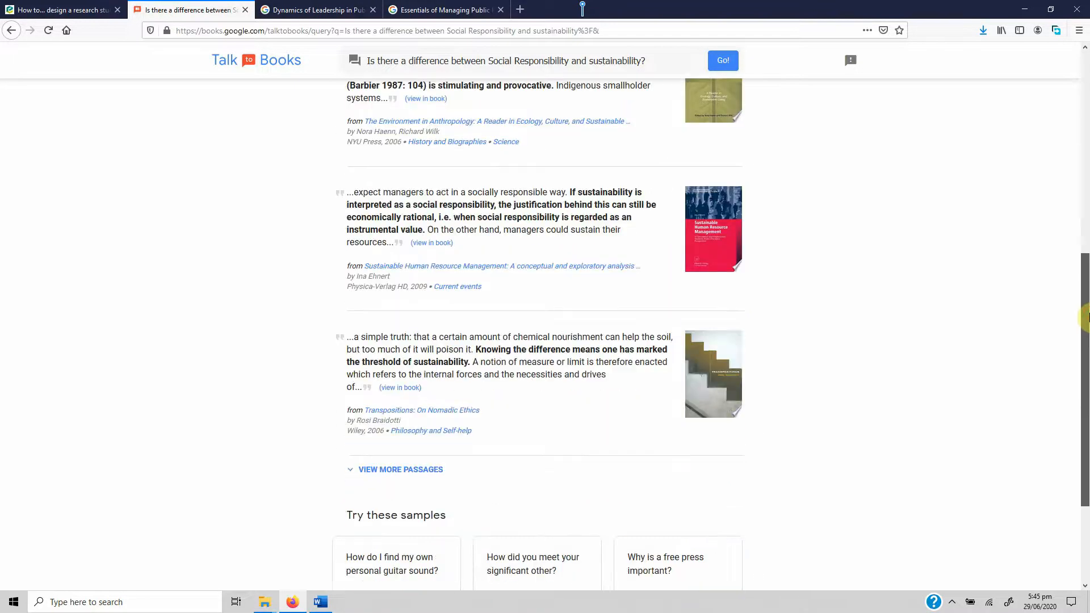
pyautogui.scroll(-3)
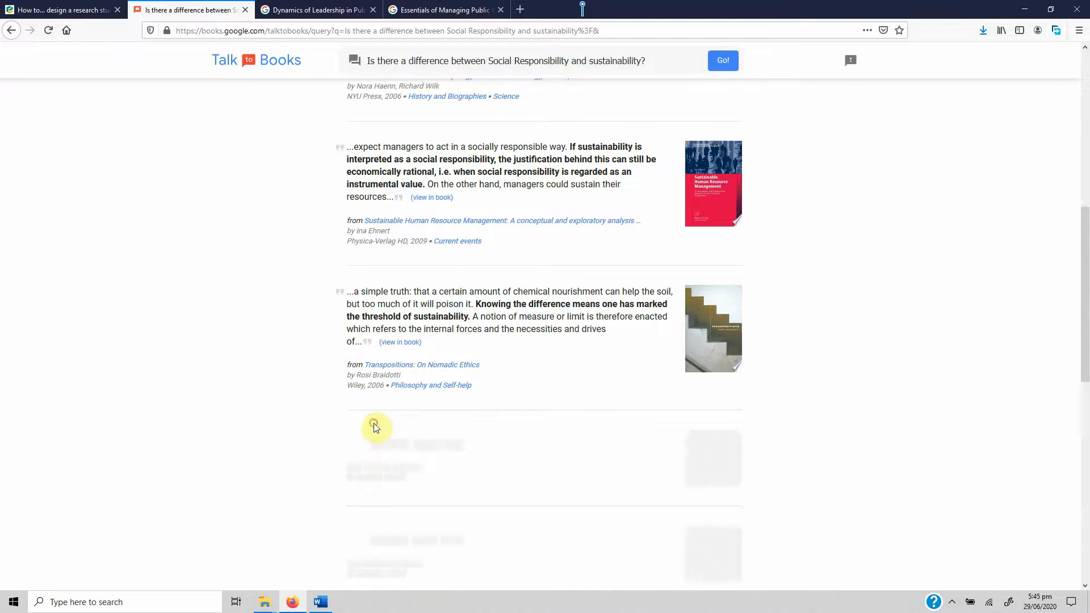
pyautogui.scroll(-3)
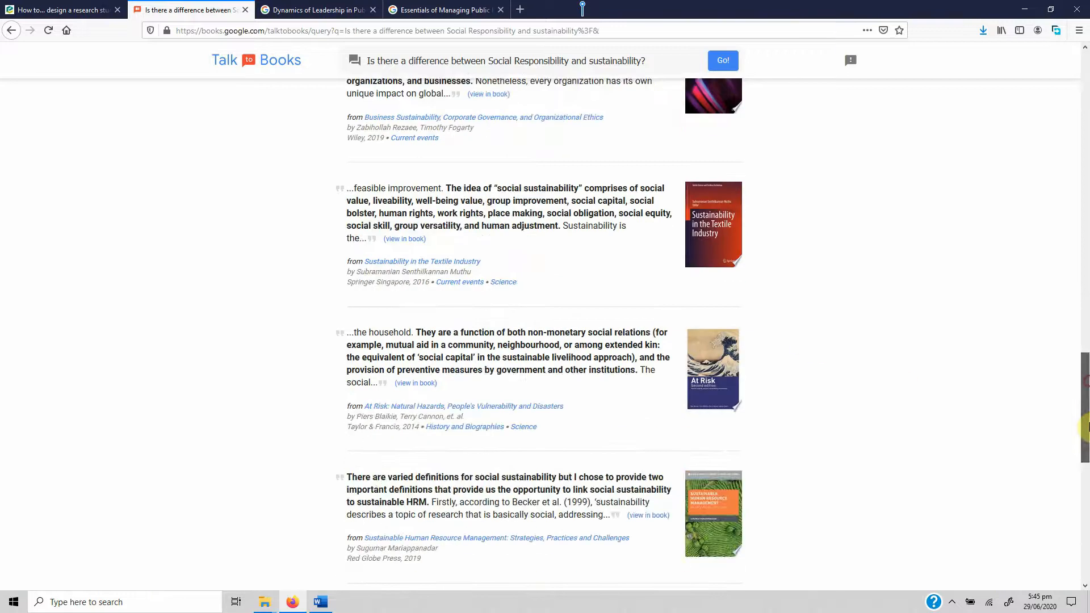
pyautogui.scroll(-3)
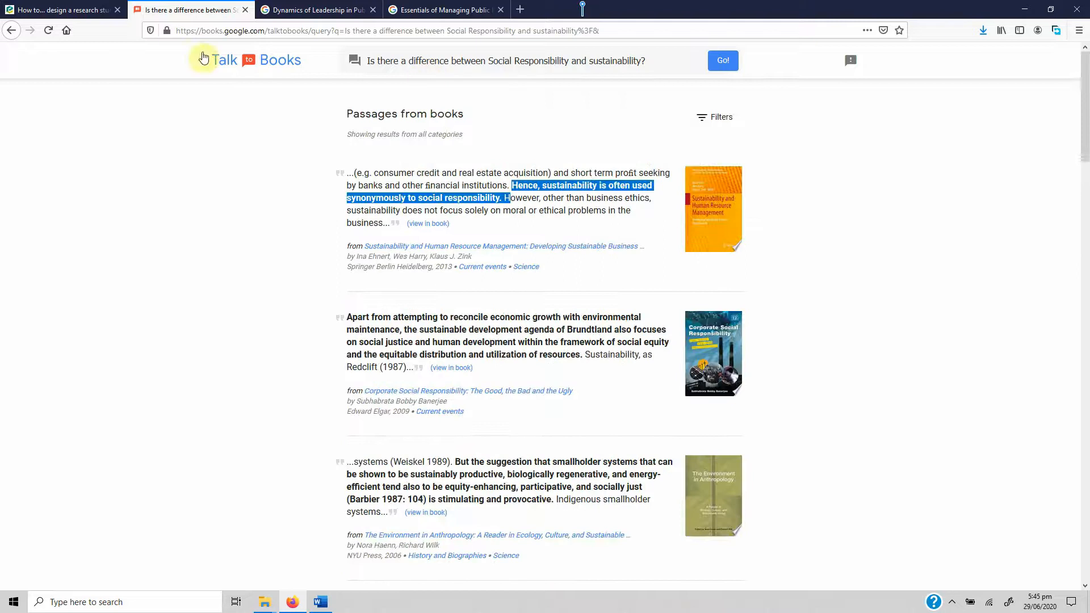
# Step: Return to the Talk to Books home page and open the book category filter
pyautogui.click(226, 59)
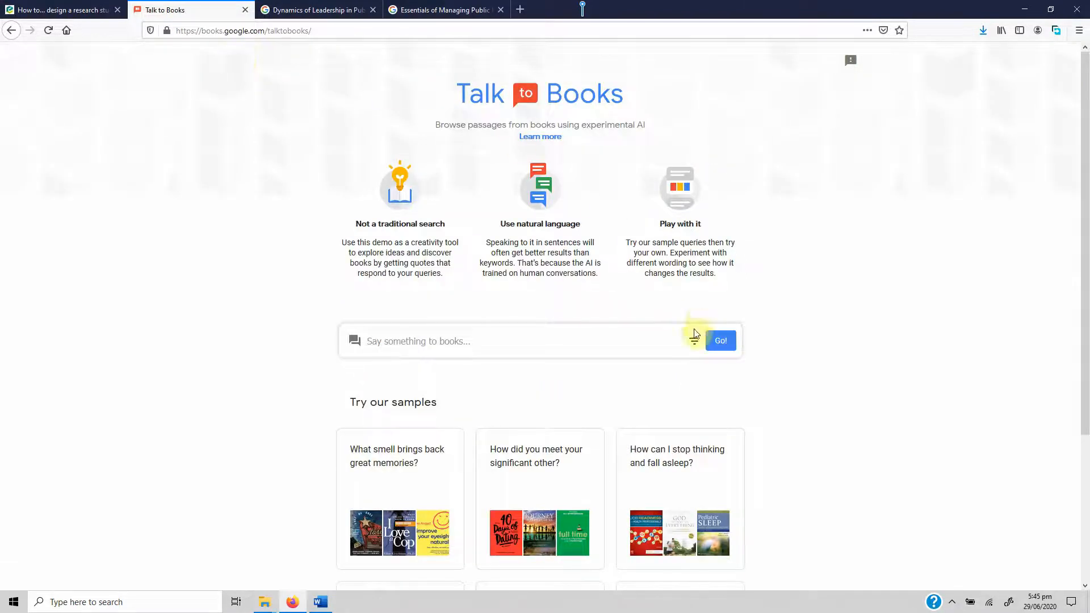
pyautogui.click(694, 341)
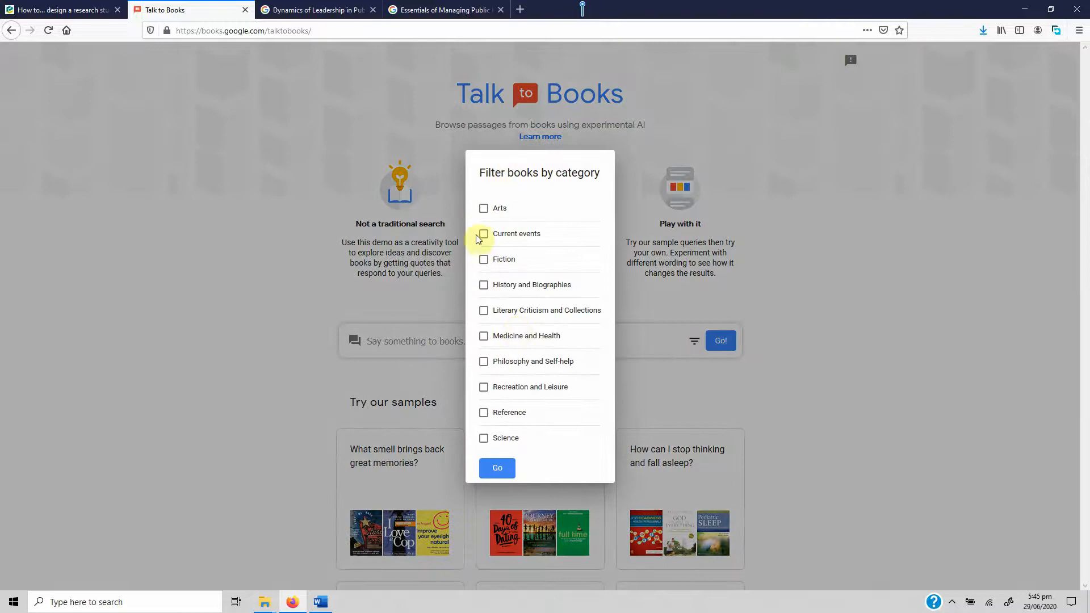
pyautogui.moveTo(555, 212)
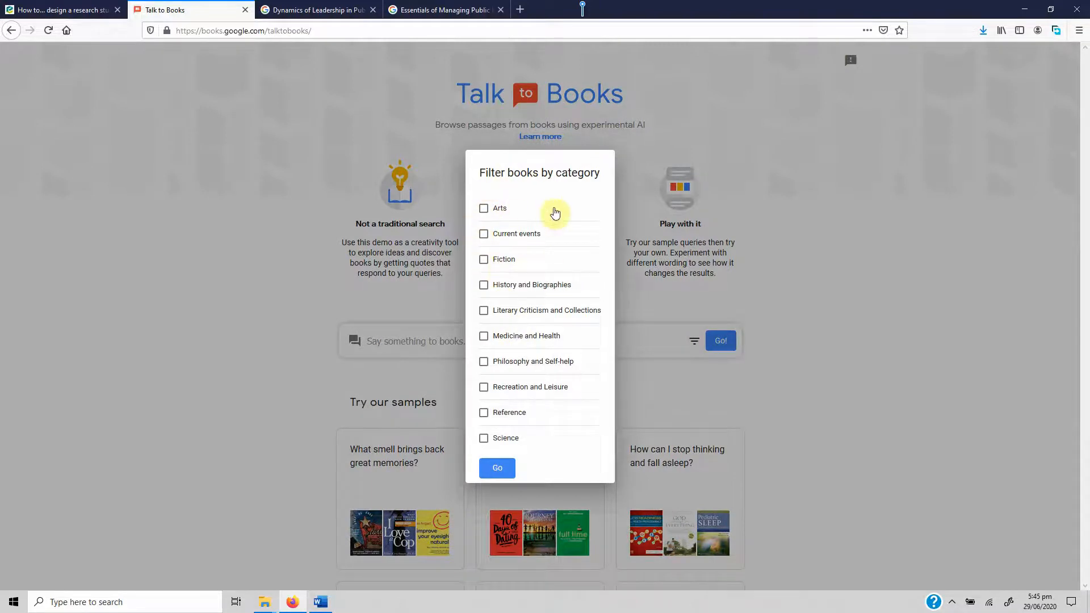